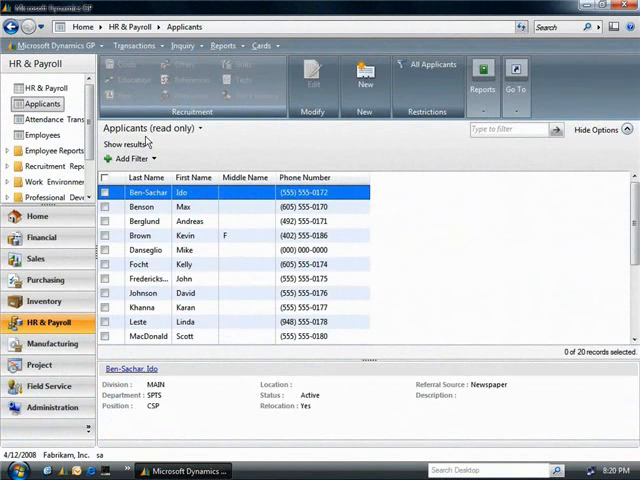
{"action": "mouse_move", "coordinate": [145, 221]}
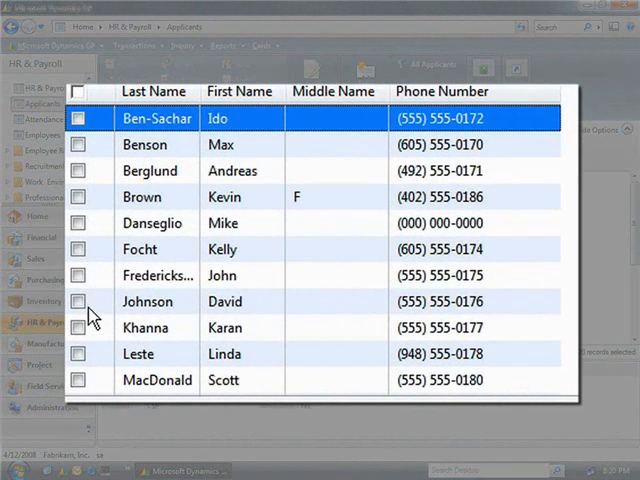
{"action": "left_click", "coordinate": [79, 301]}
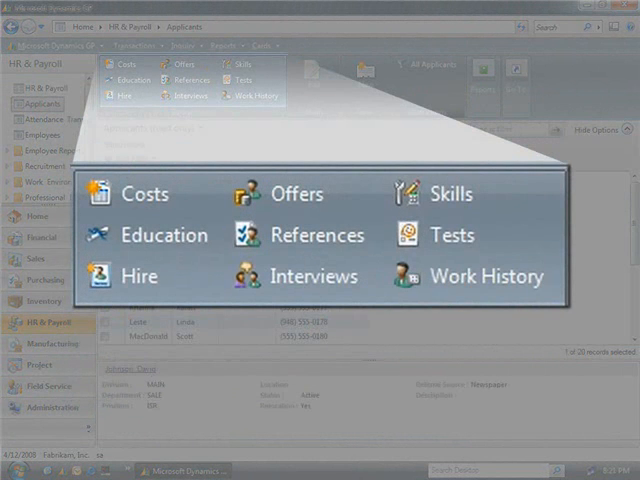
{"action": "mouse_move", "coordinate": [320, 234]}
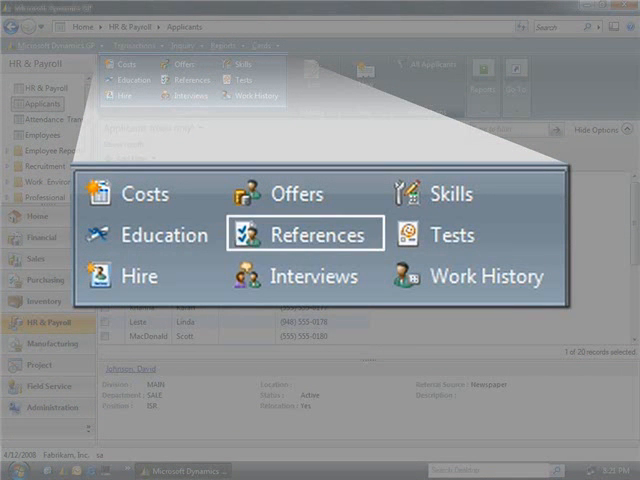
{"action": "mouse_move", "coordinate": [160, 235]}
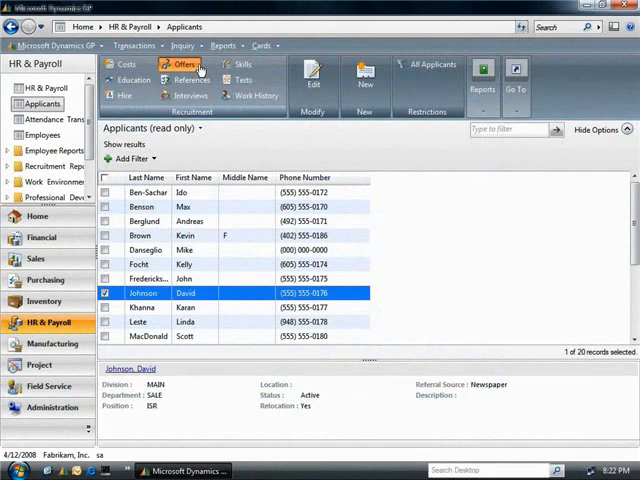
Generate the Inside Sales Representative $12.50 hourly offer as a Word letter via Write Letters
{"action": "left_click", "coordinate": [186, 65]}
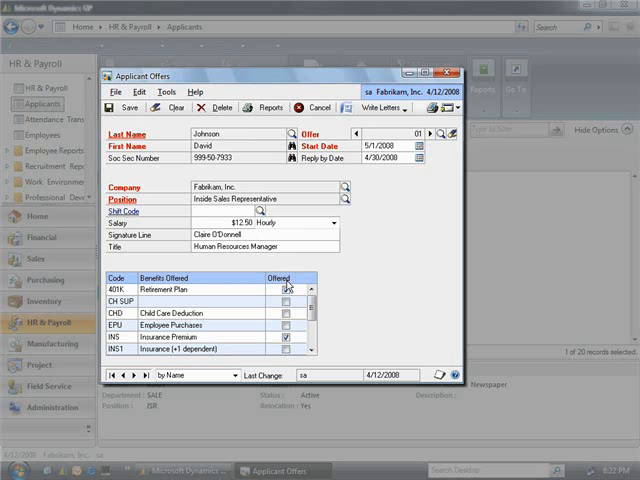
{"action": "left_click", "coordinate": [284, 289]}
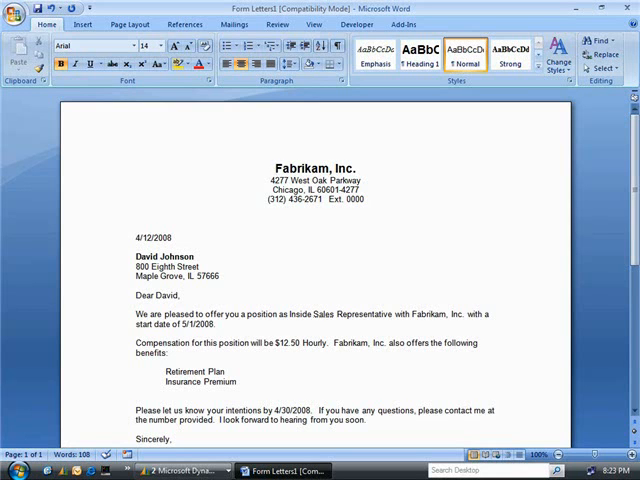
{"action": "scroll", "scroll_direction": "down", "scroll_amount": 3}
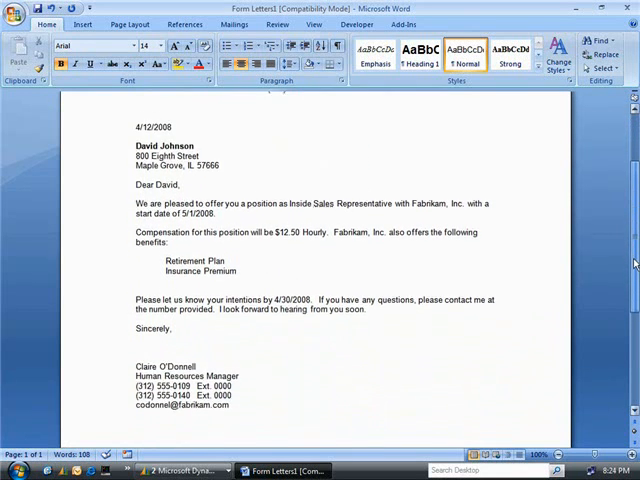
{"action": "scroll", "scroll_direction": "down", "scroll_amount": 3}
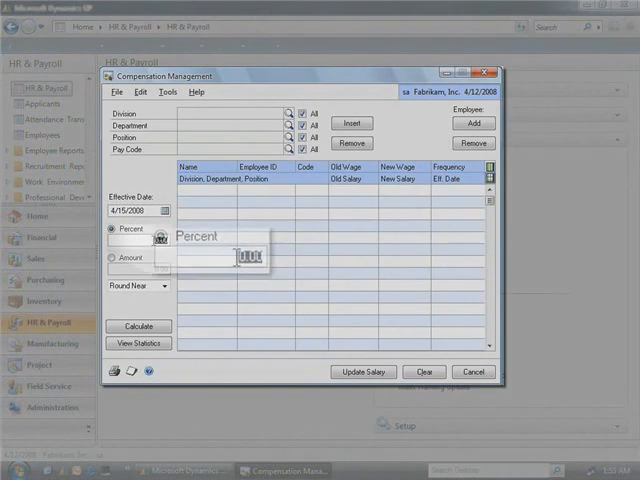
Calculate a 3.00 percent raise for Accounting employees, listing old and new wages
{"action": "type", "text": "3.00"}
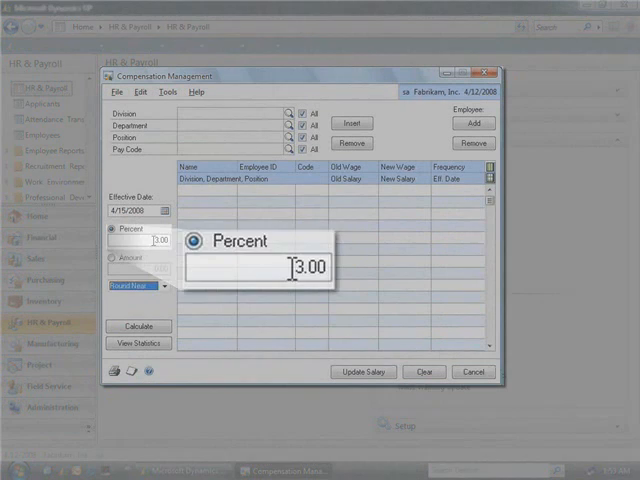
{"action": "left_click", "coordinate": [138, 326]}
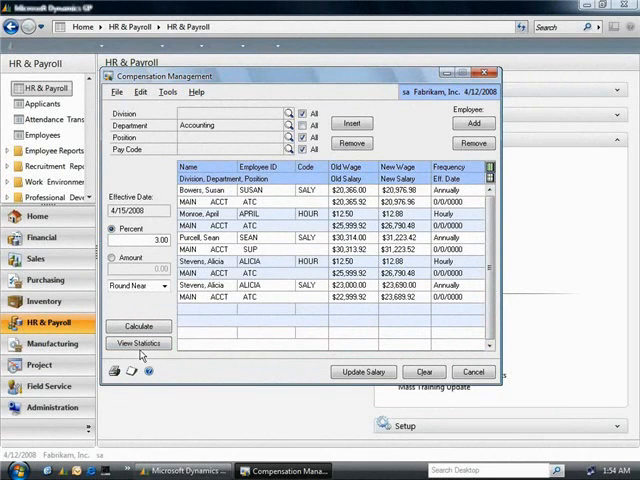
Show proposal statistics: $104,231.16 proposed, a $3,051.48 increase over current salaries
{"action": "left_click", "coordinate": [138, 343]}
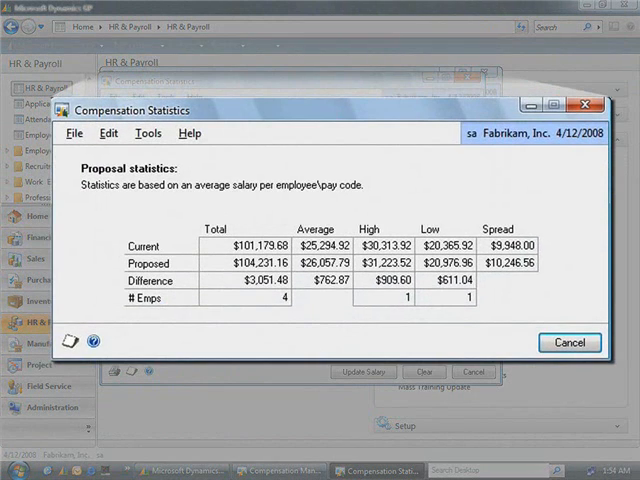
{"action": "mouse_move", "coordinate": [325, 303]}
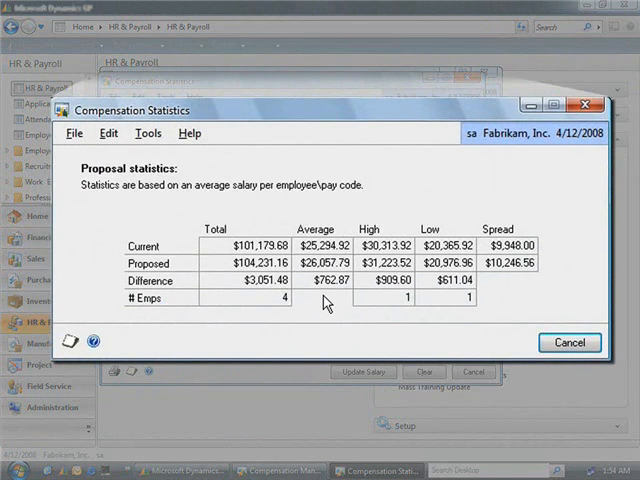
{"action": "mouse_move", "coordinate": [335, 303]}
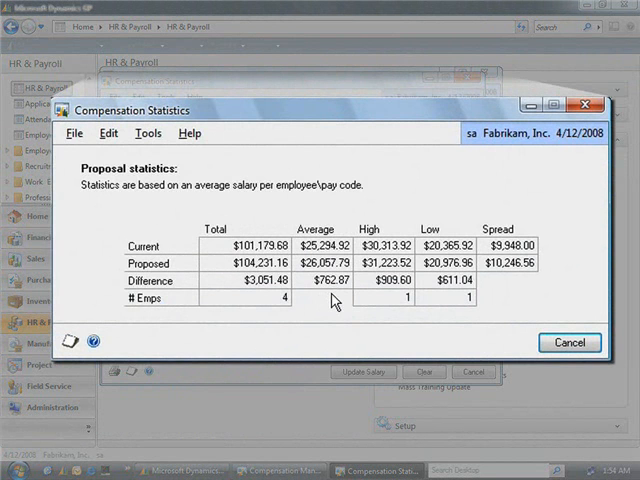
{"action": "mouse_move", "coordinate": [348, 302]}
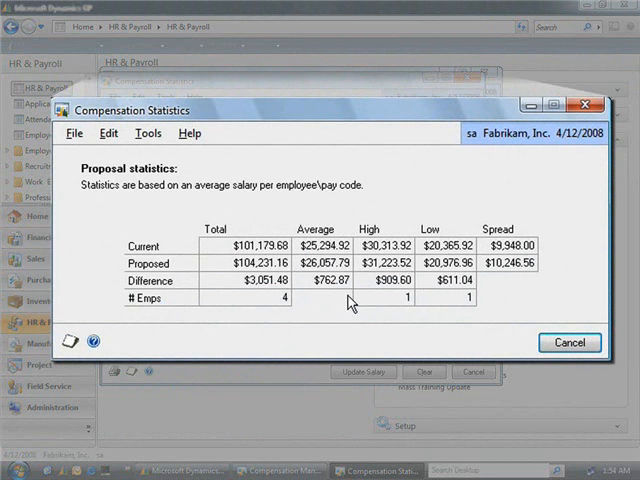
{"action": "mouse_move", "coordinate": [571, 340]}
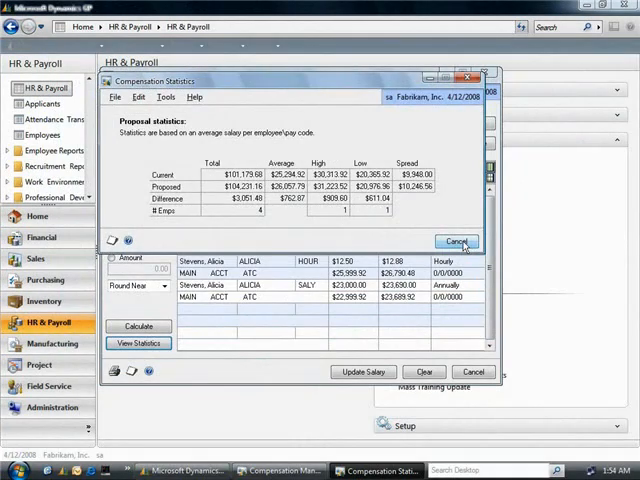
Dismiss the statistics and update the Accounting employees' salaries with the raises
{"action": "left_click", "coordinate": [457, 241]}
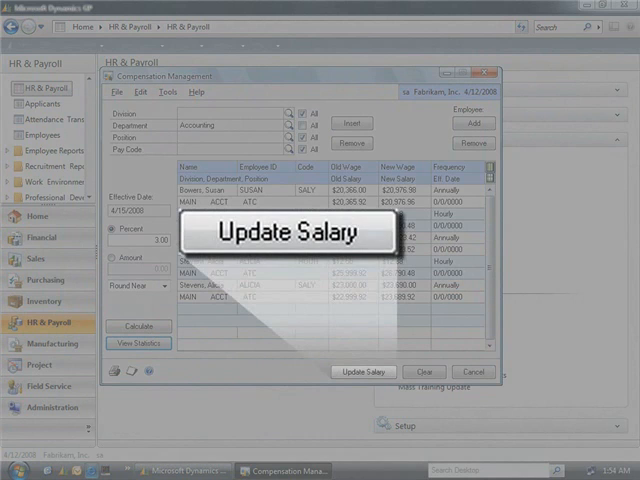
{"action": "left_click", "coordinate": [362, 371]}
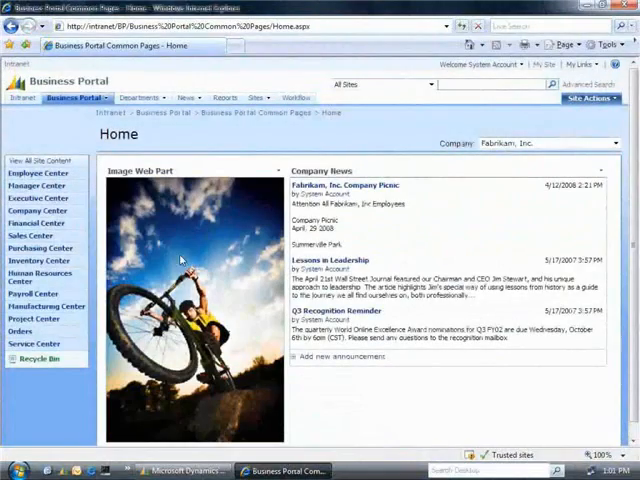
{"action": "mouse_move", "coordinate": [38, 173]}
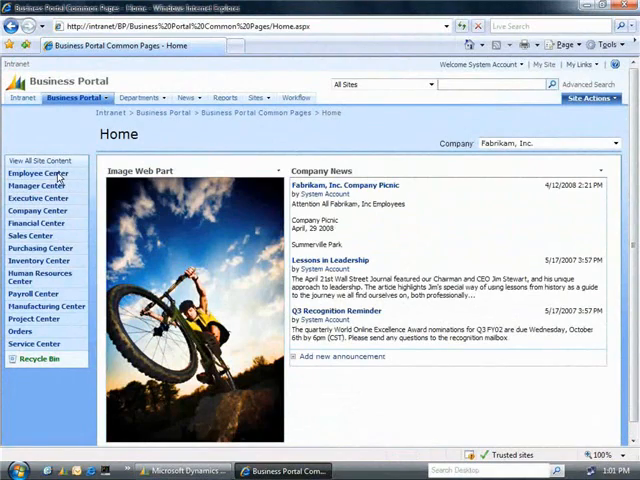
Go to the Employee Center home with announcements and life events
{"action": "left_click", "coordinate": [38, 173]}
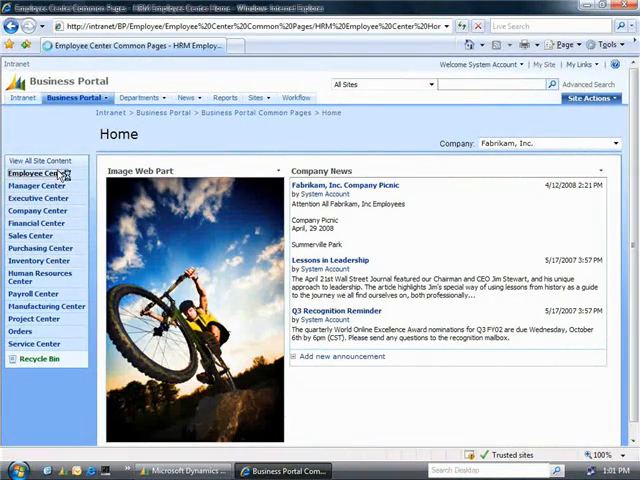
{"action": "left_click", "coordinate": [35, 175]}
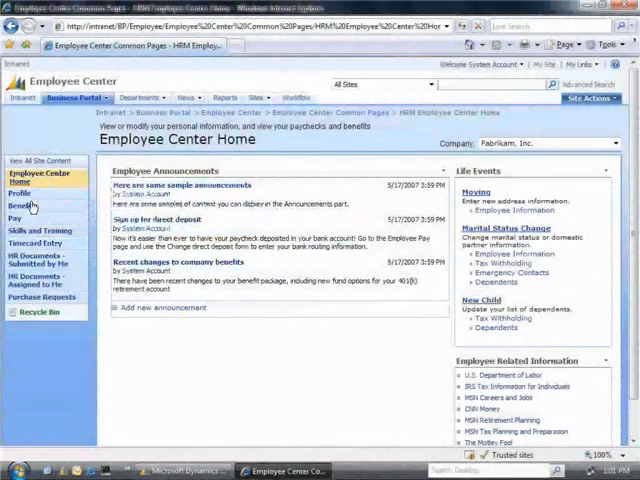
Review the benefits summary, then show Adam Barr's Profile page with address and personal details
{"action": "left_click", "coordinate": [14, 218]}
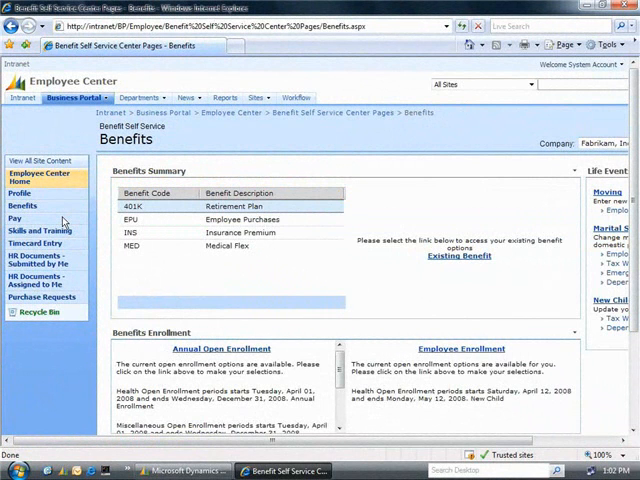
{"action": "left_click", "coordinate": [217, 348]}
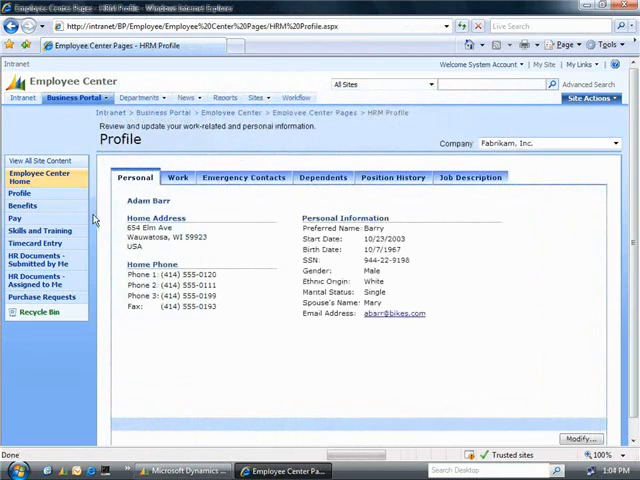
{"action": "left_click", "coordinate": [581, 439]}
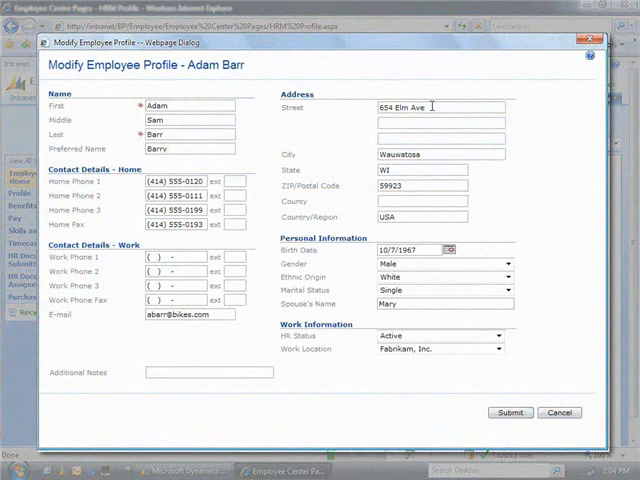
{"action": "triple_click", "coordinate": [410, 107]}
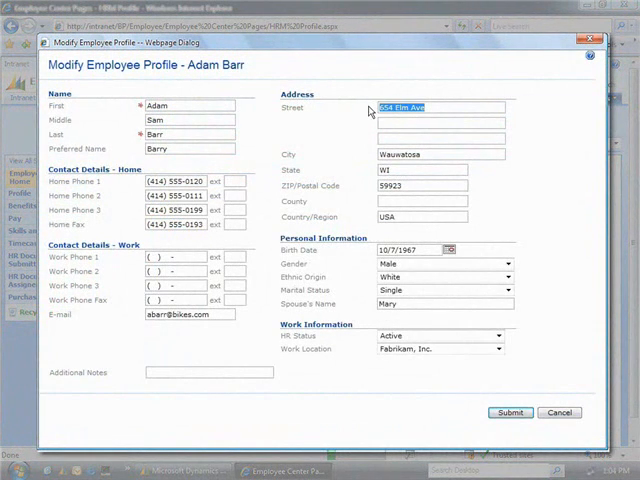